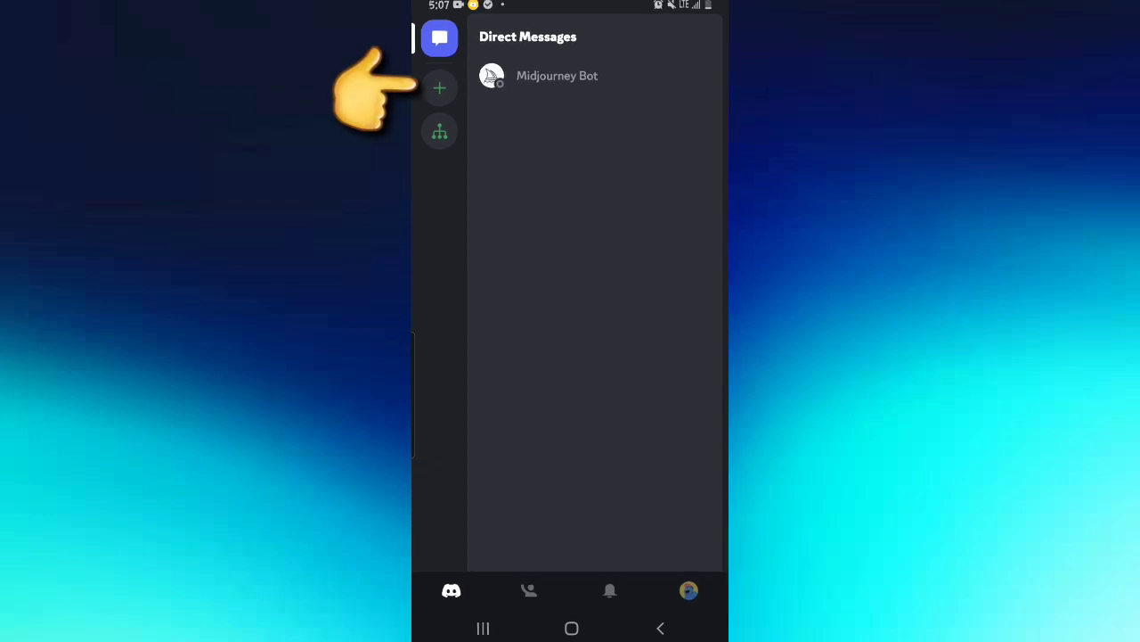
Step: Begin adding a server and browse the Create Your Server template list
click(439, 87)
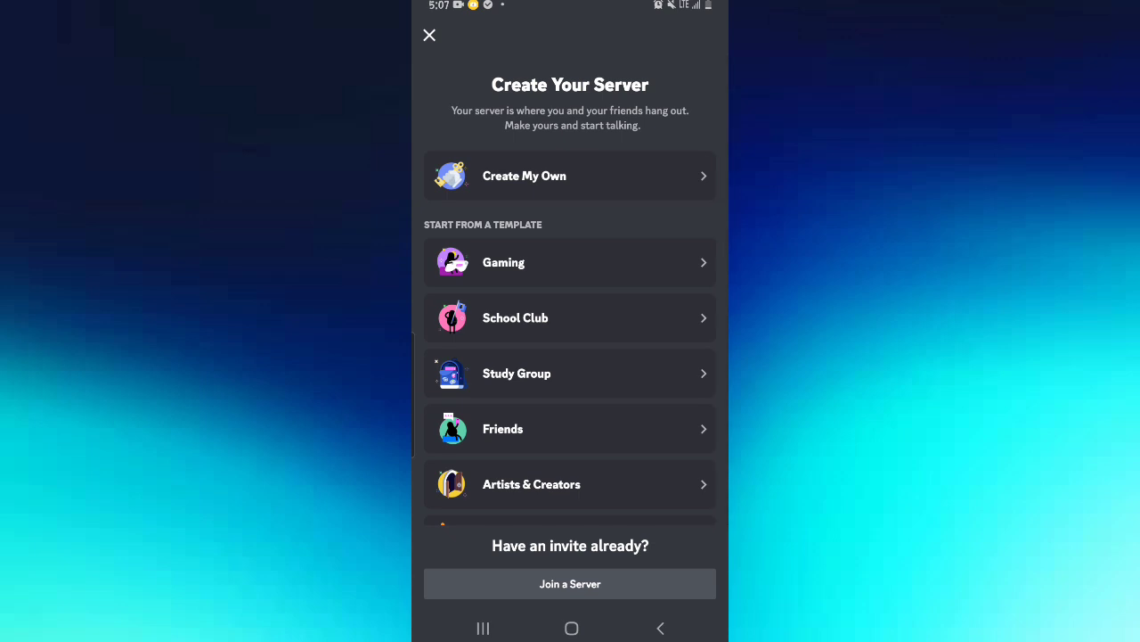
scroll(down, 3)
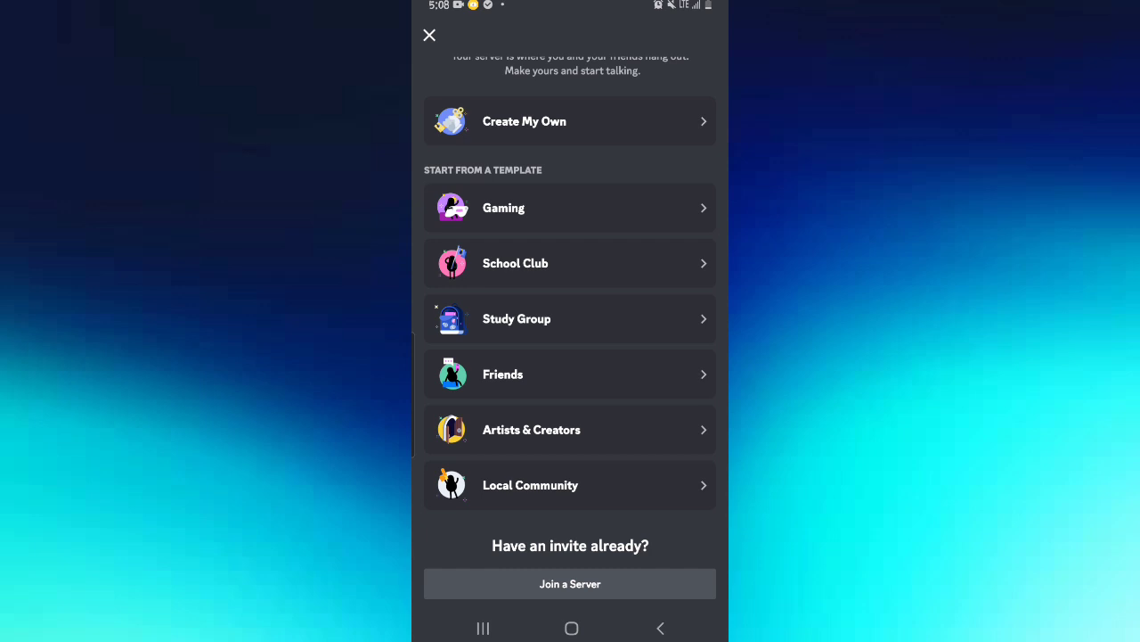
scroll(down, 3)
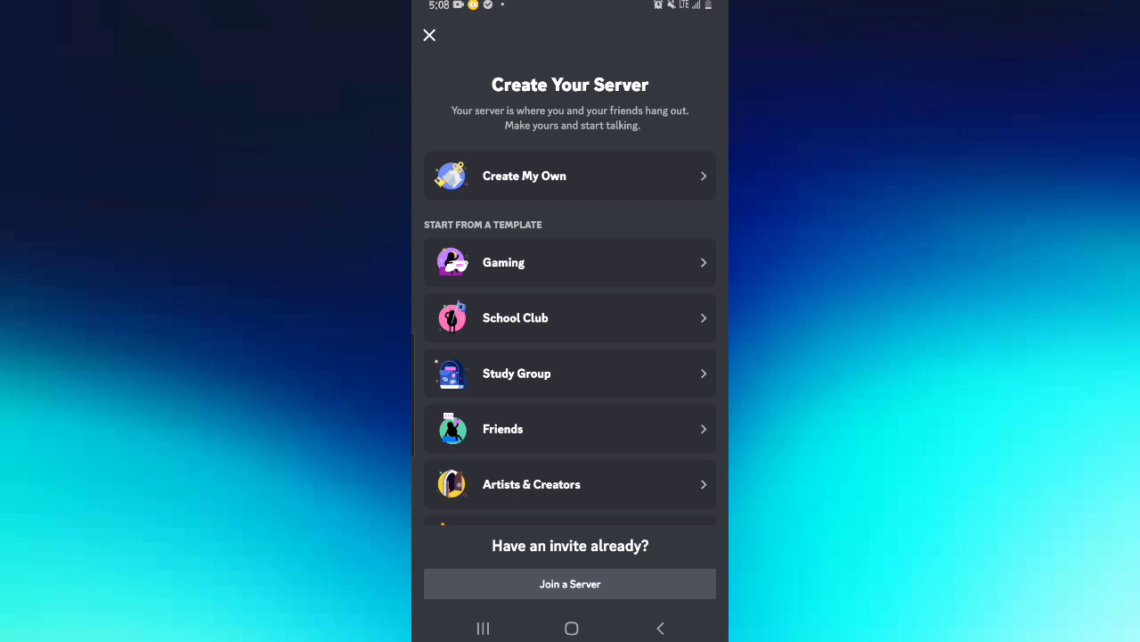
Step: Choose Create My Own, then For me and my friends, reaching the naming form
click(570, 176)
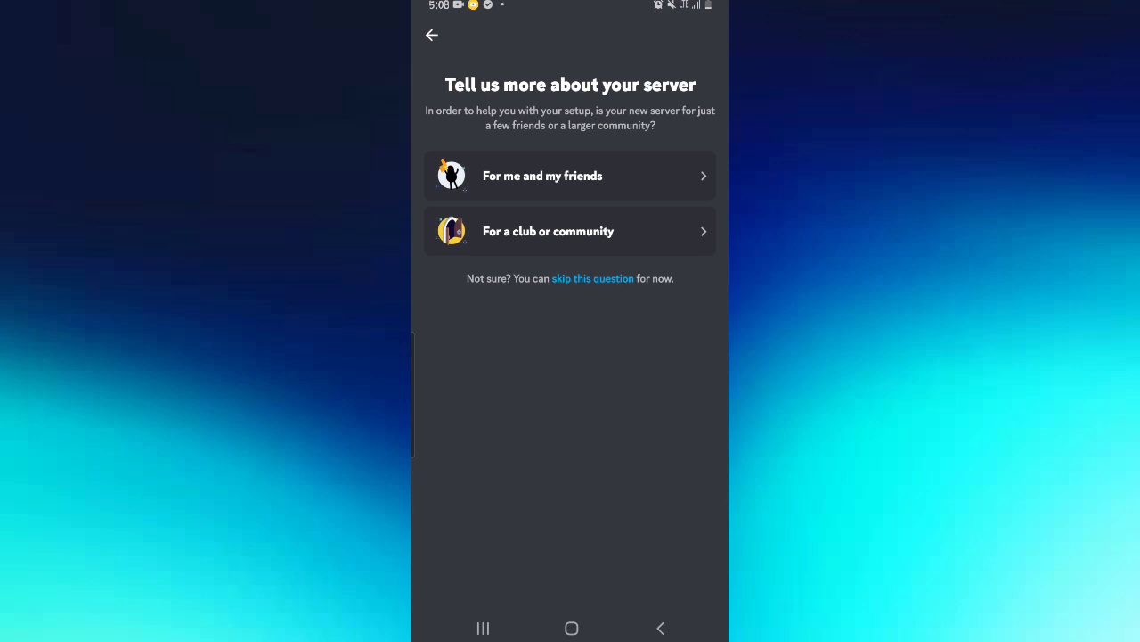
click(571, 176)
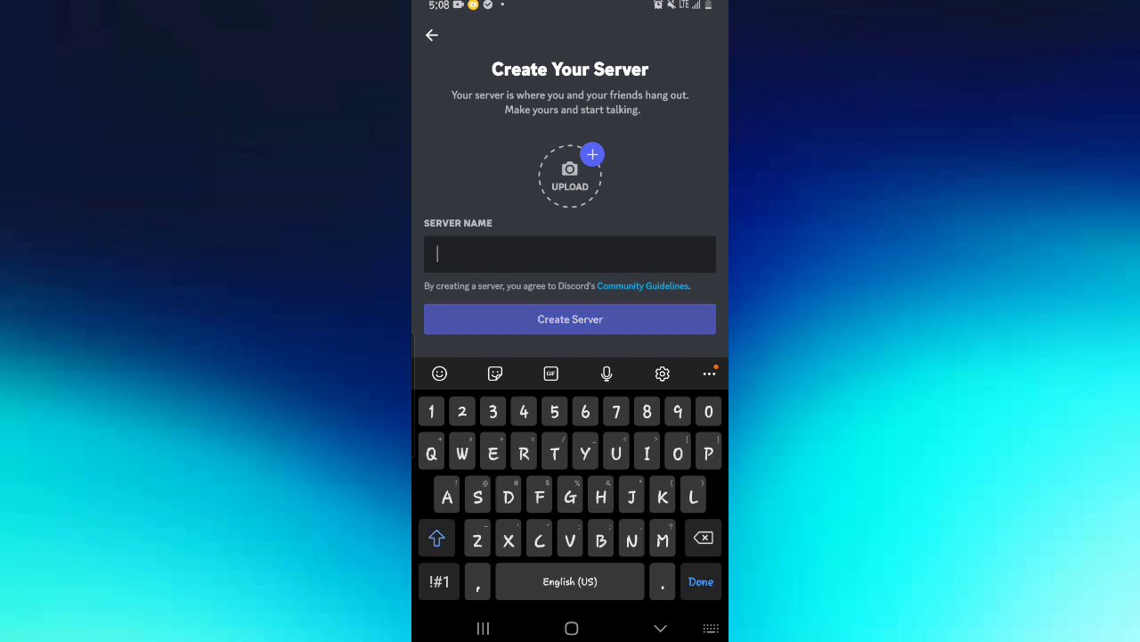
Step: Name the server PAUL and create it, landing on the invite step
text(PAUL)
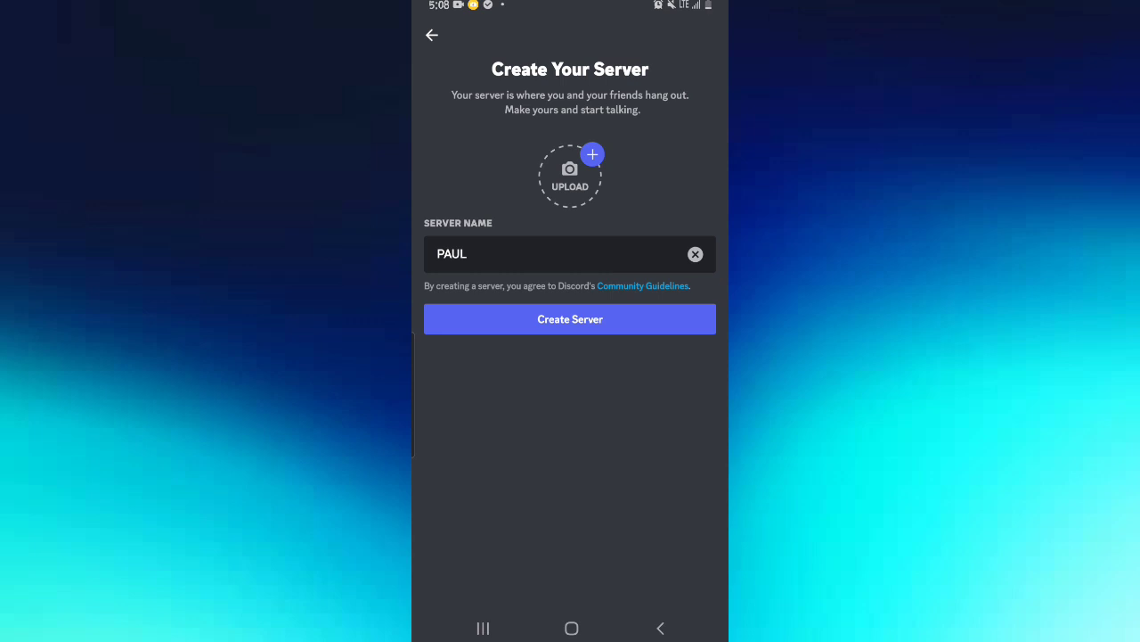
click(570, 170)
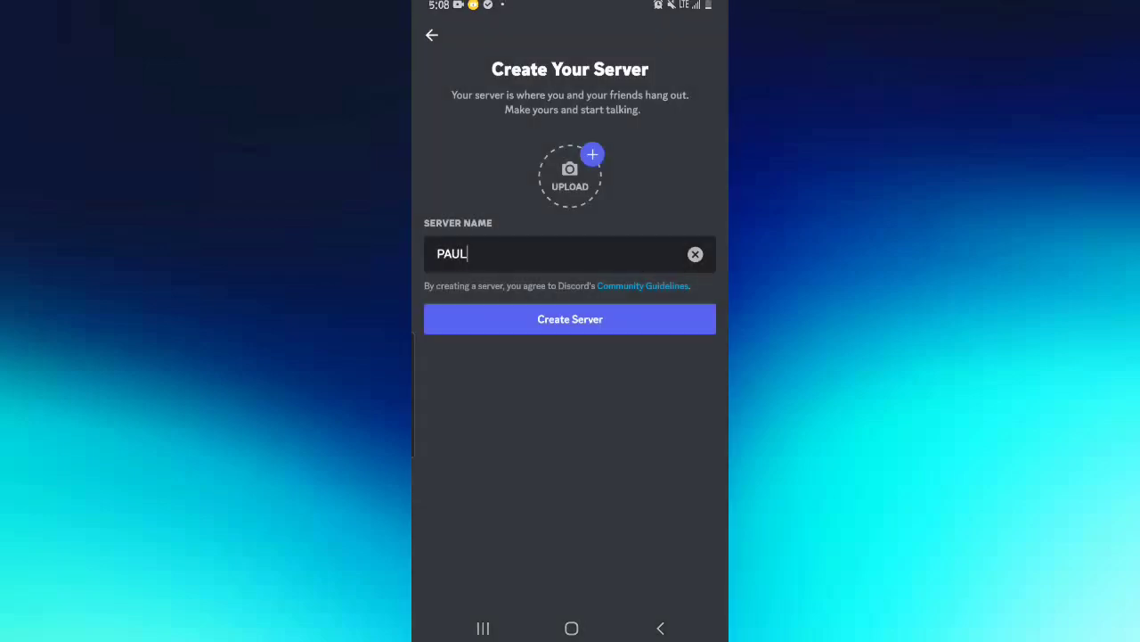
click(571, 319)
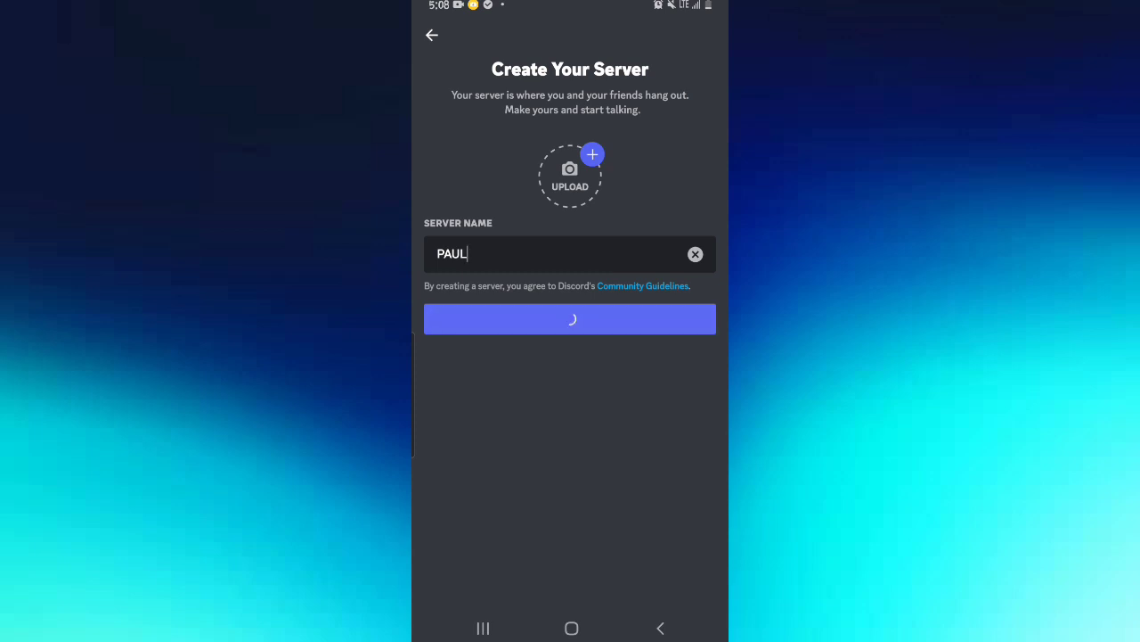
click(570, 319)
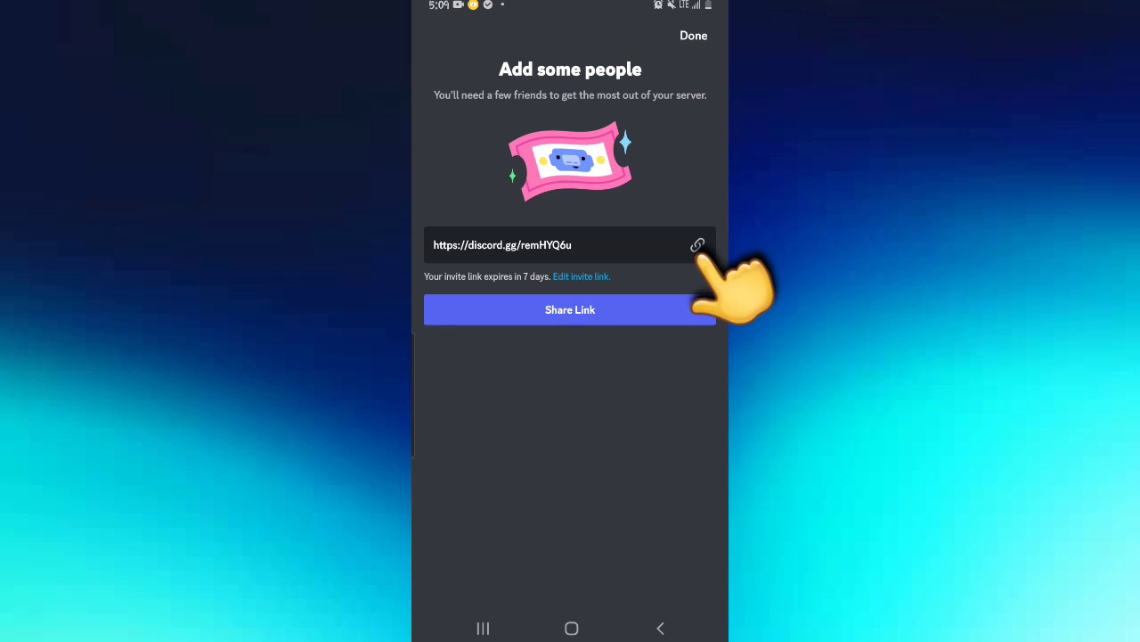
Step: Copy the invite link and enter its link settings for the general channel
click(698, 246)
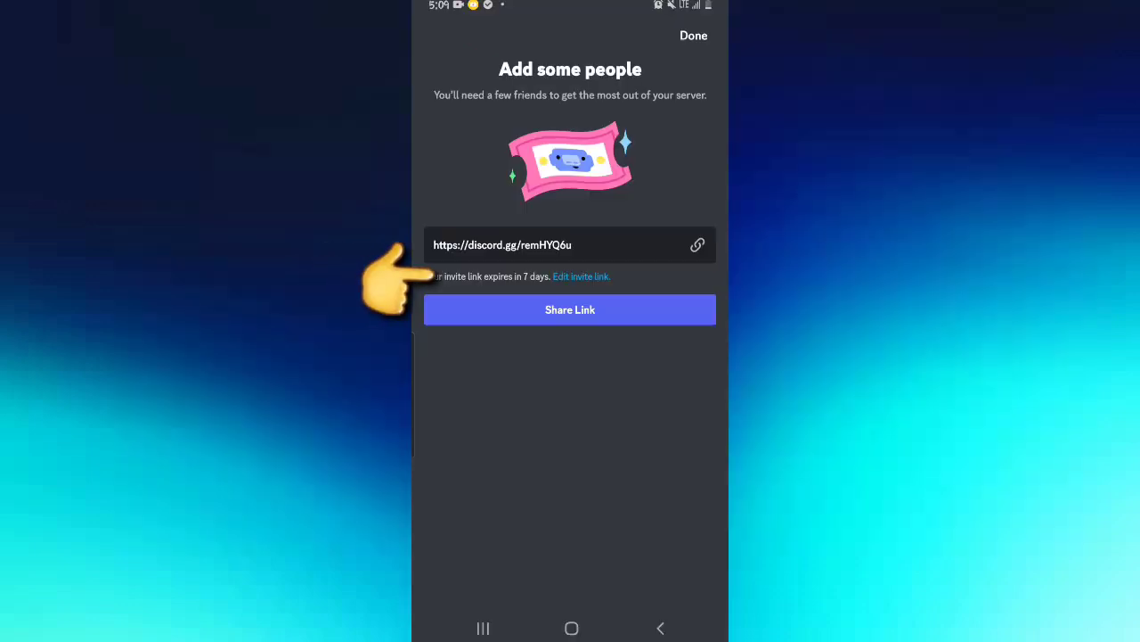
click(581, 276)
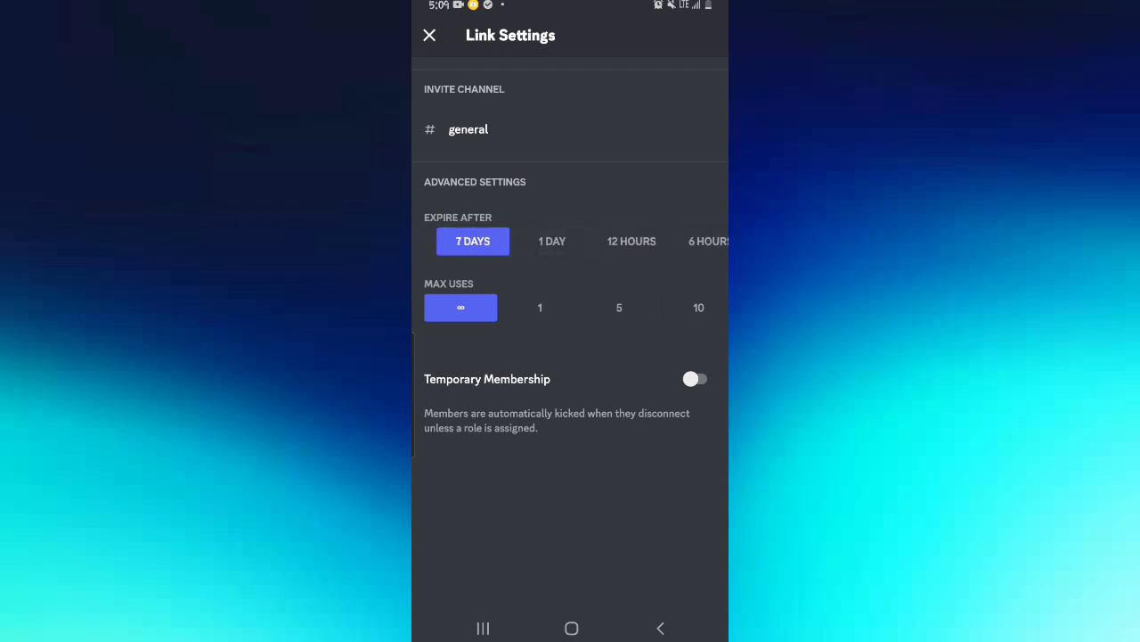
click(460, 241)
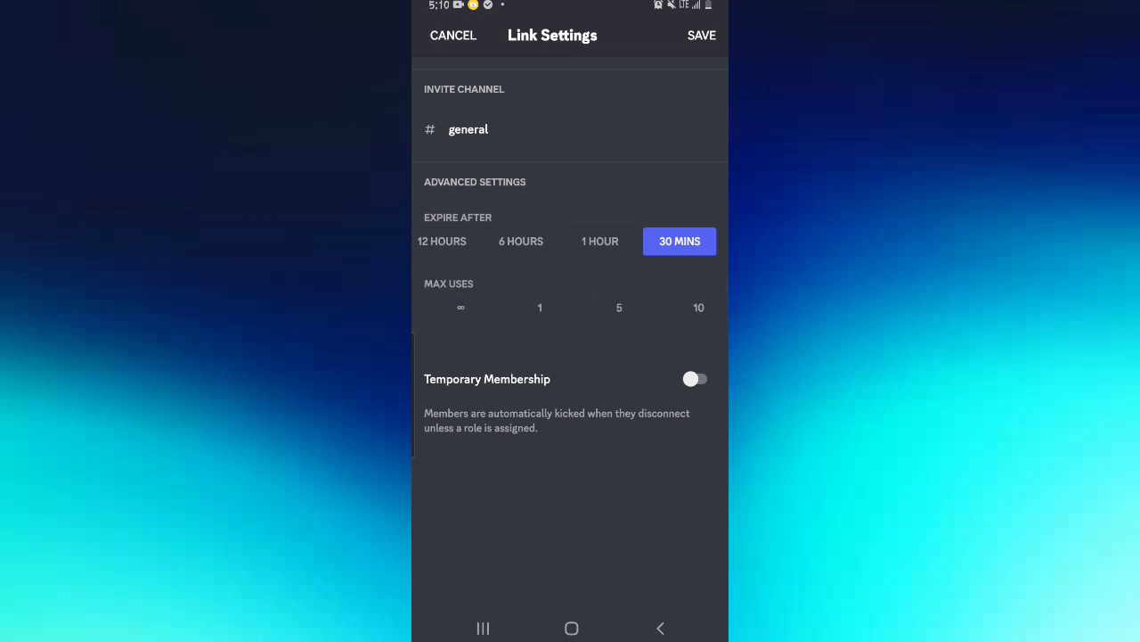
Step: Set Expire After to NEVER with Max Uses ∞ and save; the app crashes
click(460, 306)
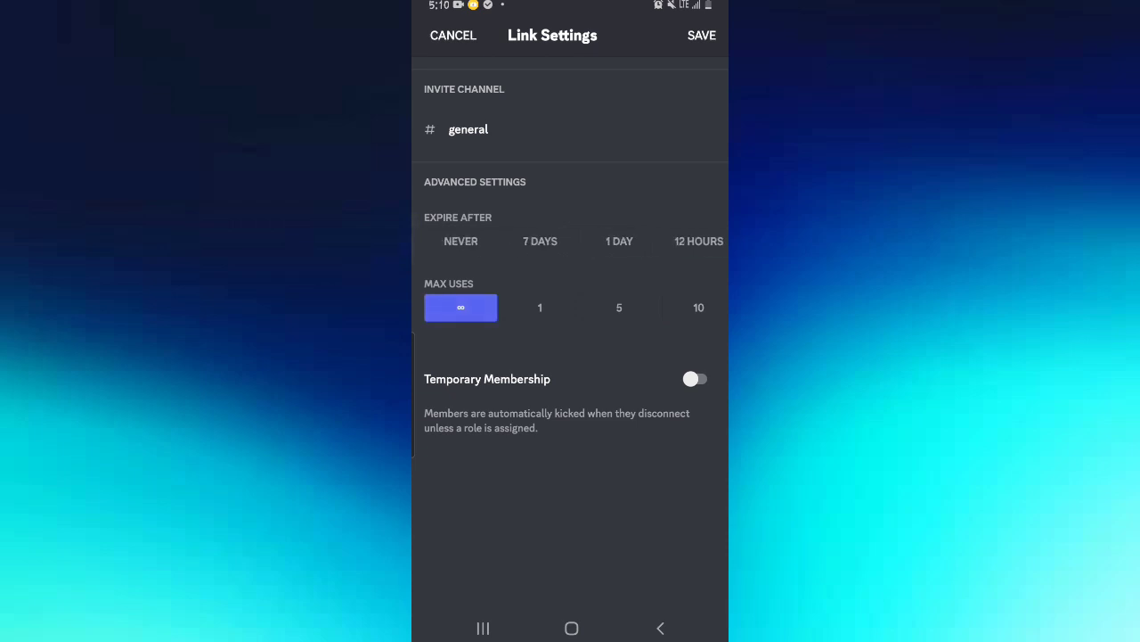
click(460, 241)
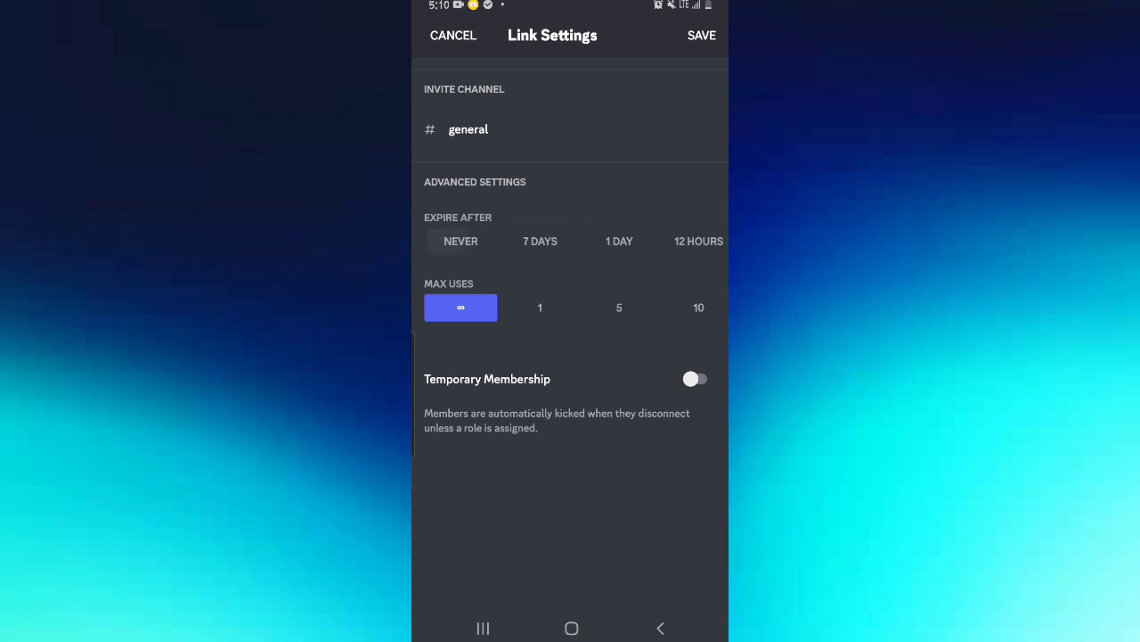
click(460, 241)
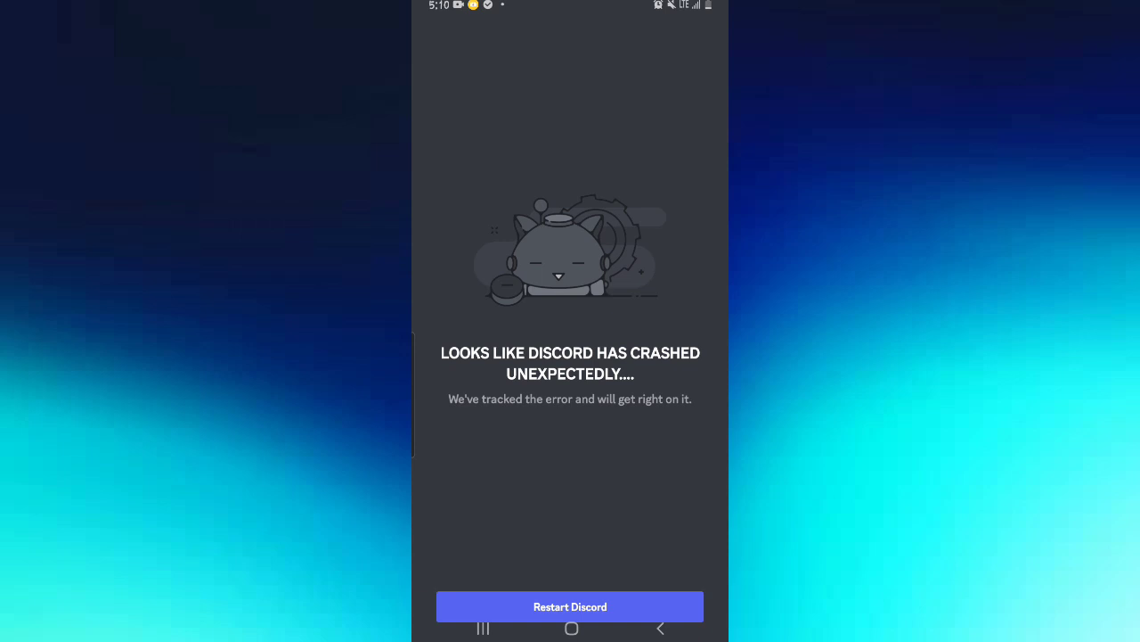
Step: Restart Discord and show the PAUL server's channel list via the sidebar
click(570, 606)
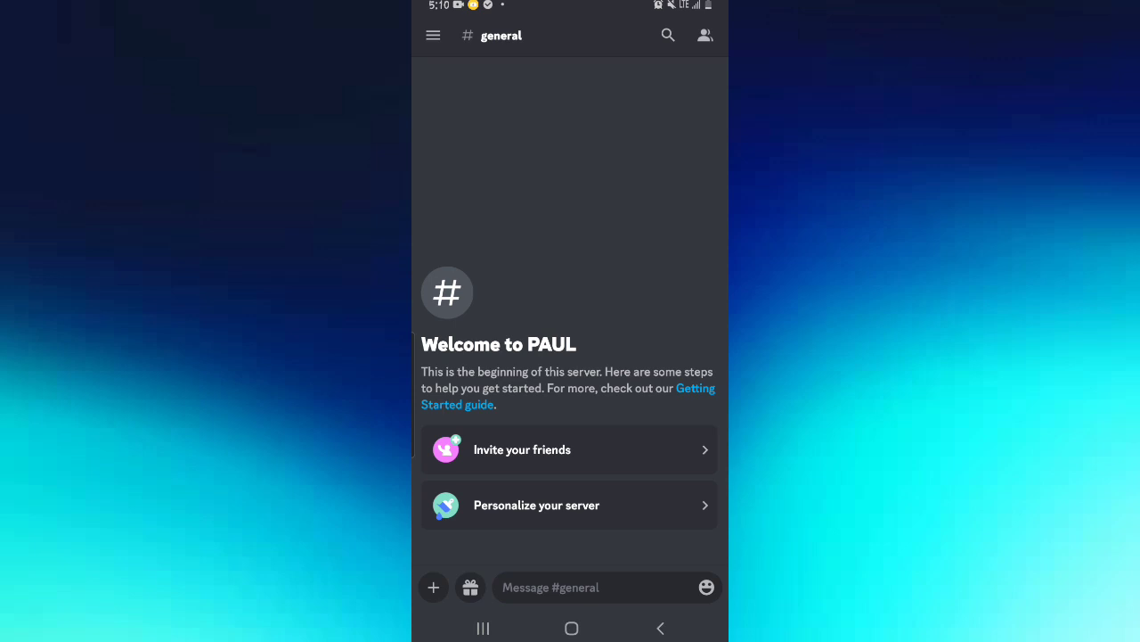
click(433, 36)
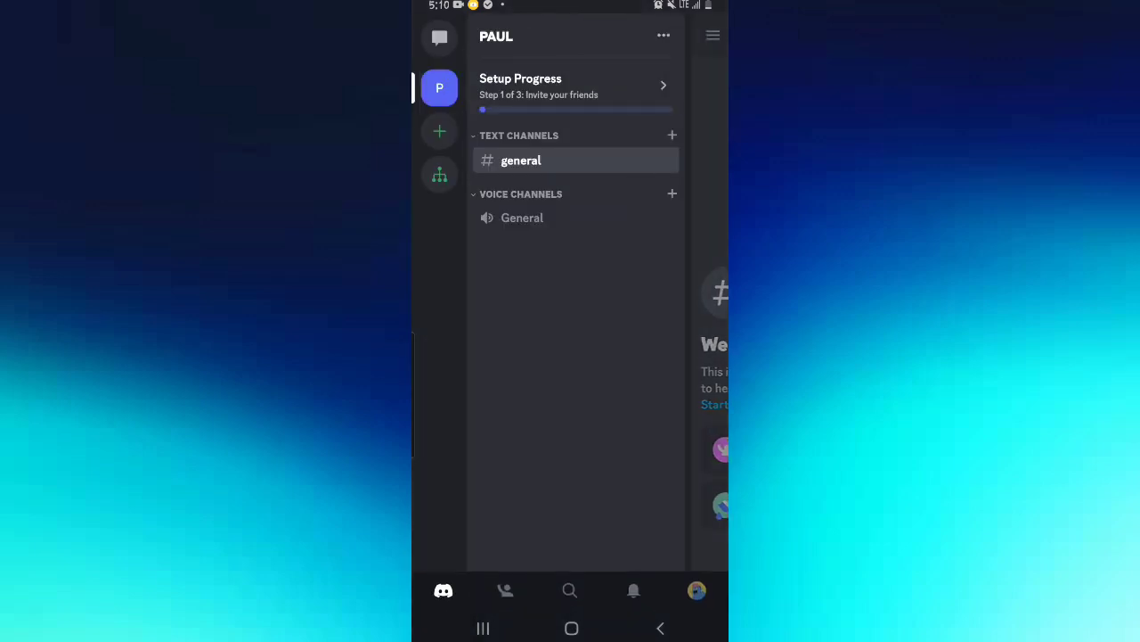